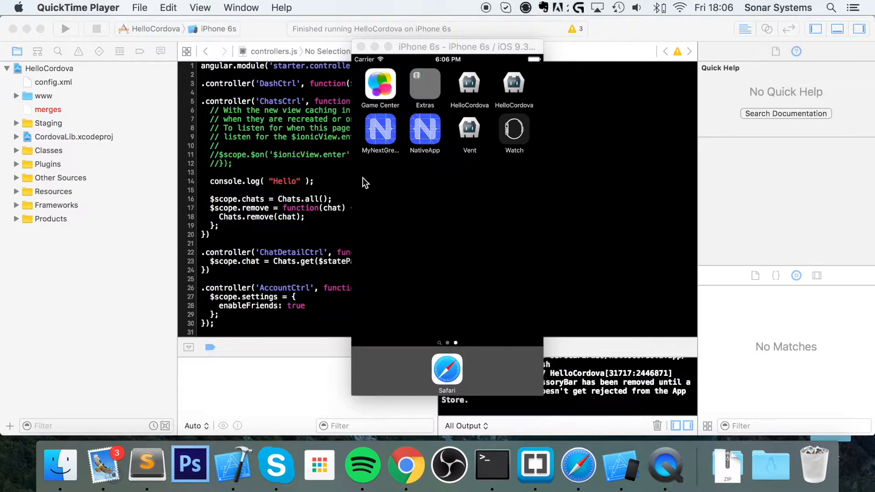
mouse_move(305, 199)
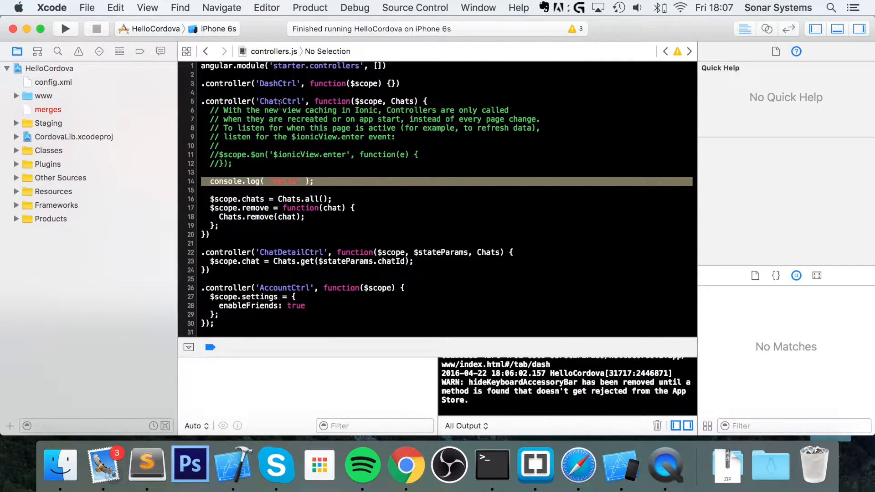
mouse_move(342, 241)
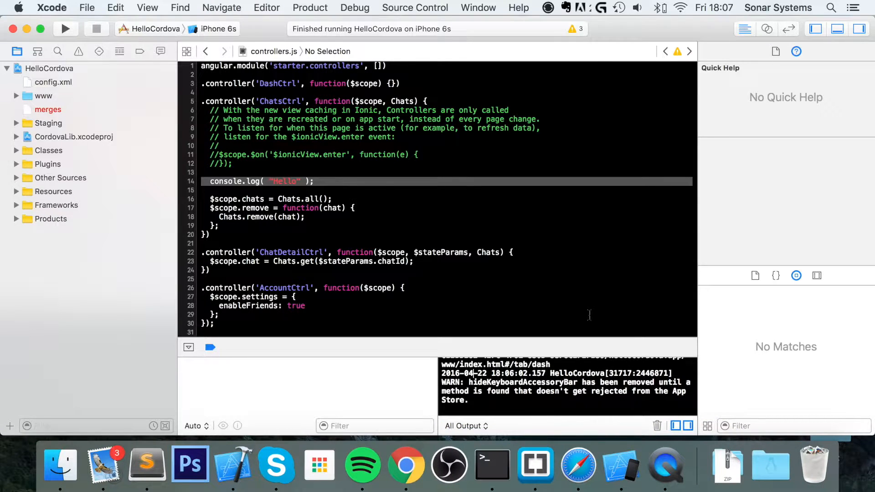
left_click(578, 465)
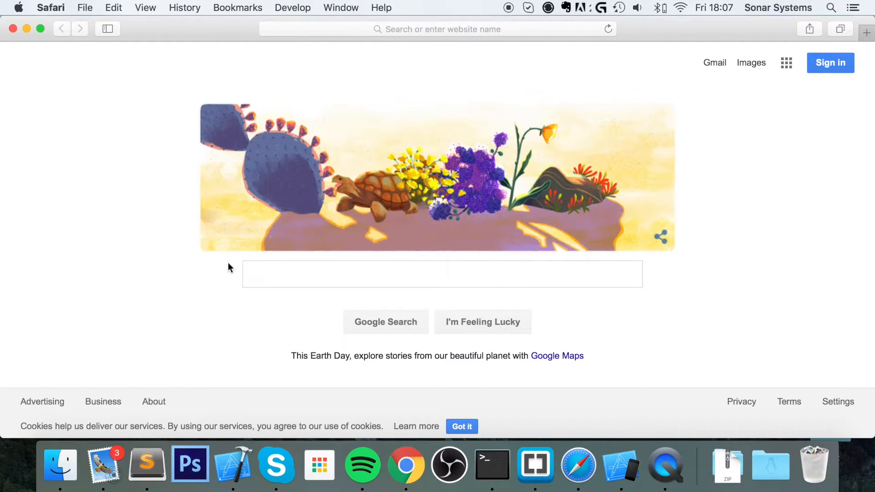
mouse_move(278, 254)
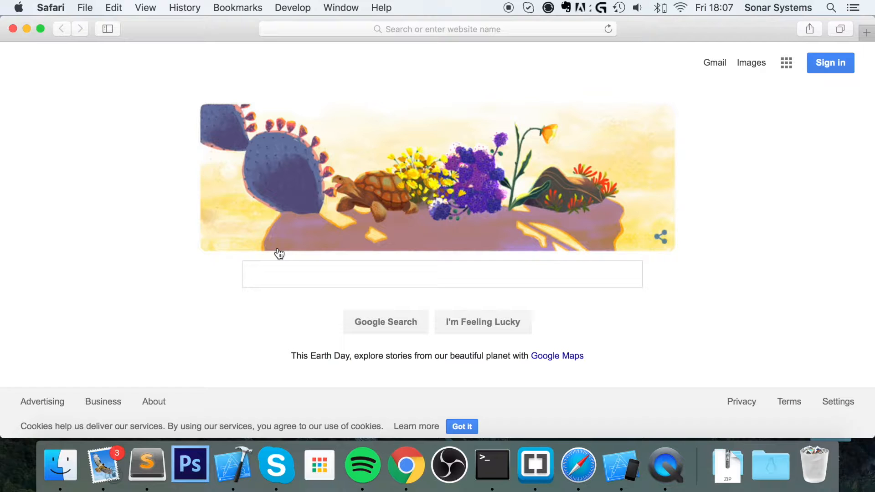
mouse_move(279, 253)
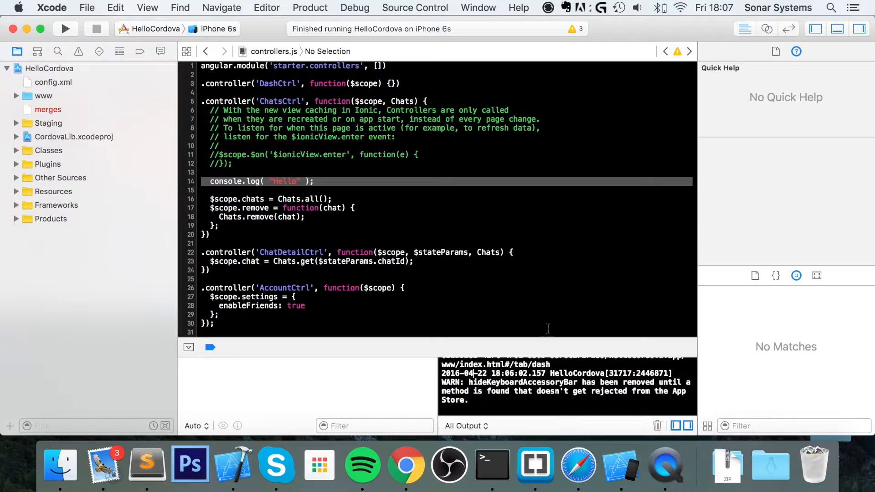
mouse_move(498, 242)
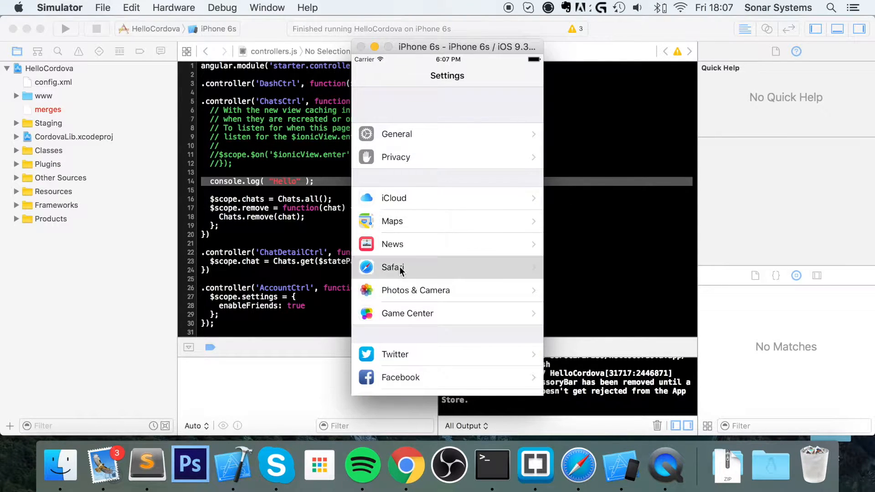
- Turn on Web Inspector under Safari > Advanced in the simulated iPhone's Settings
left_click(393, 268)
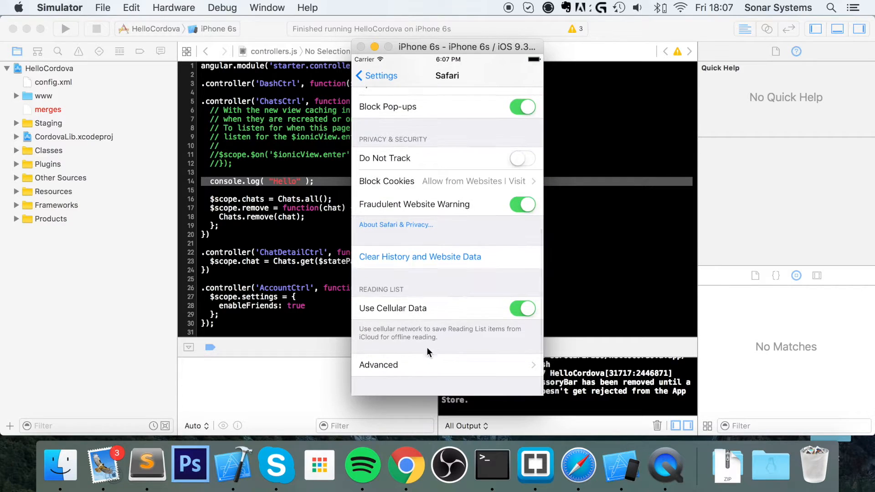
left_click(378, 365)
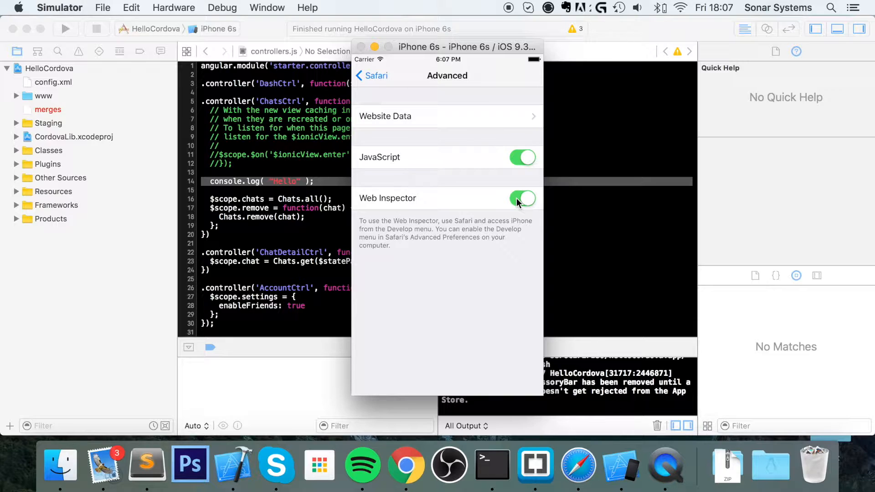
left_click(371, 76)
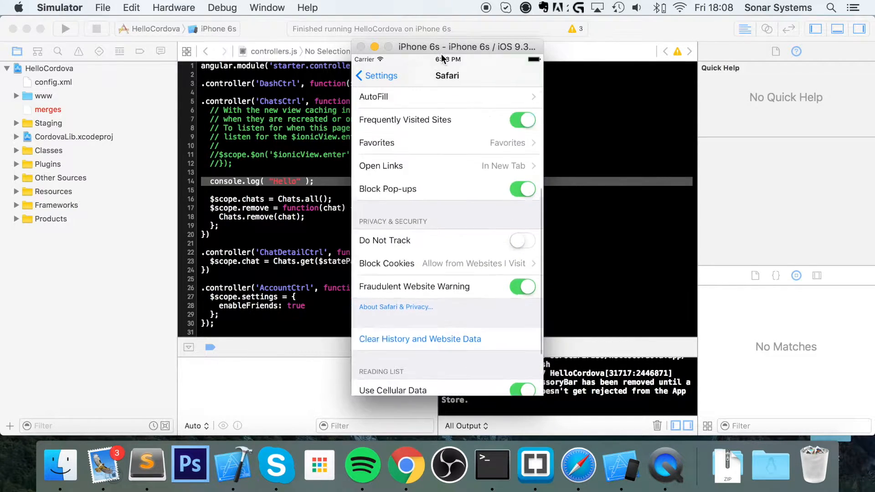
- Confirm 'Show Develop menu in menu bar' is checked in Safari's Advanced preferences
left_click(578, 465)
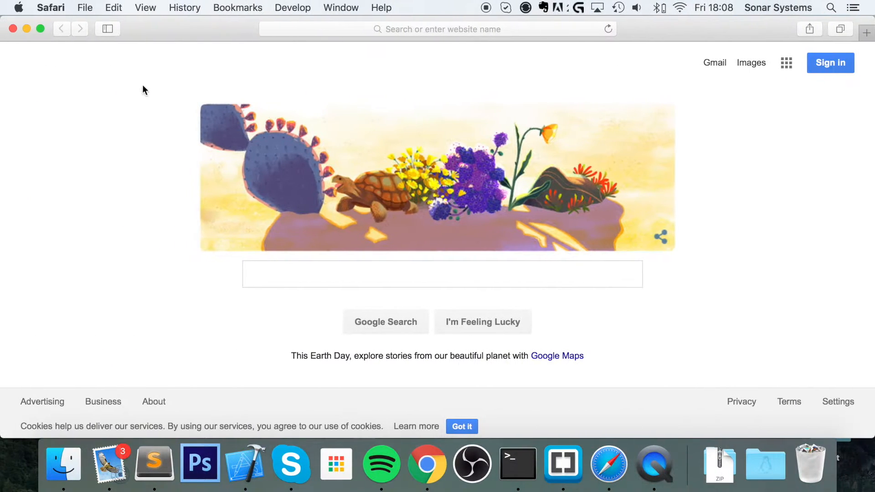
left_click(50, 7)
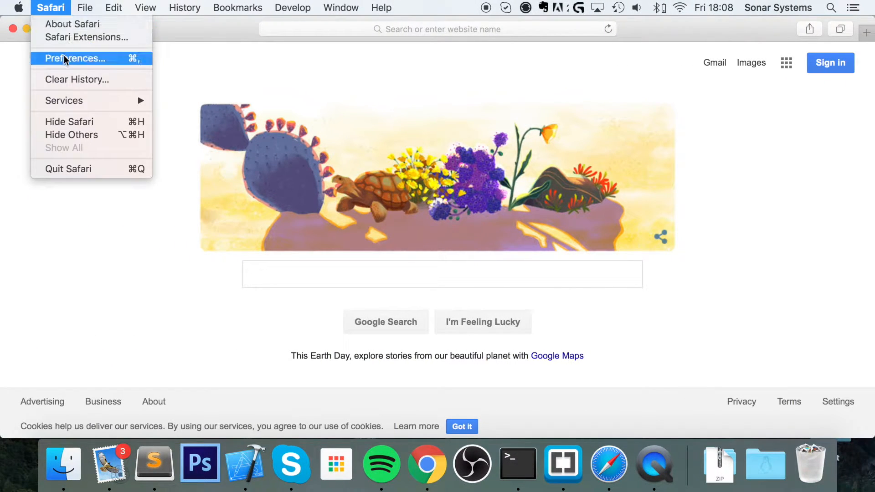
left_click(74, 58)
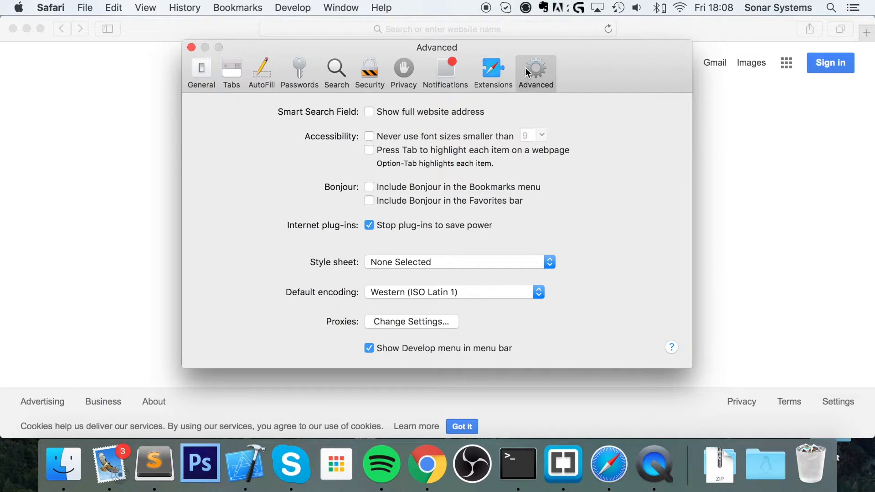
mouse_move(423, 354)
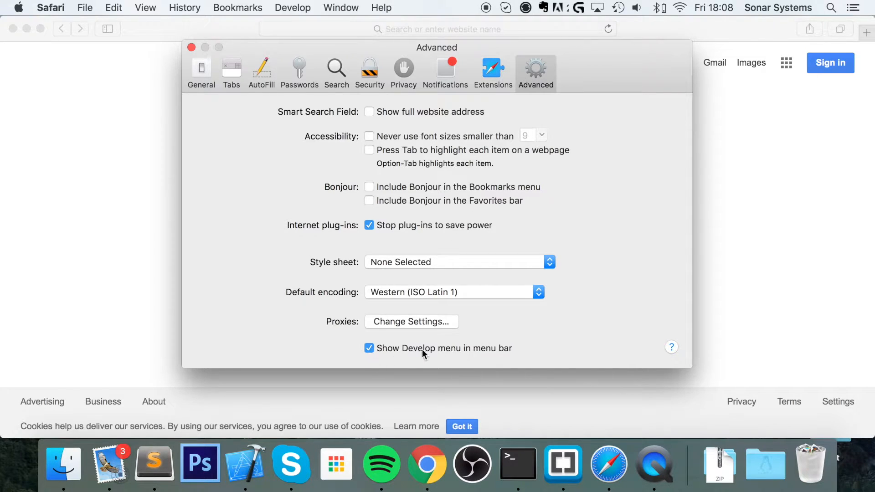
mouse_move(299, 15)
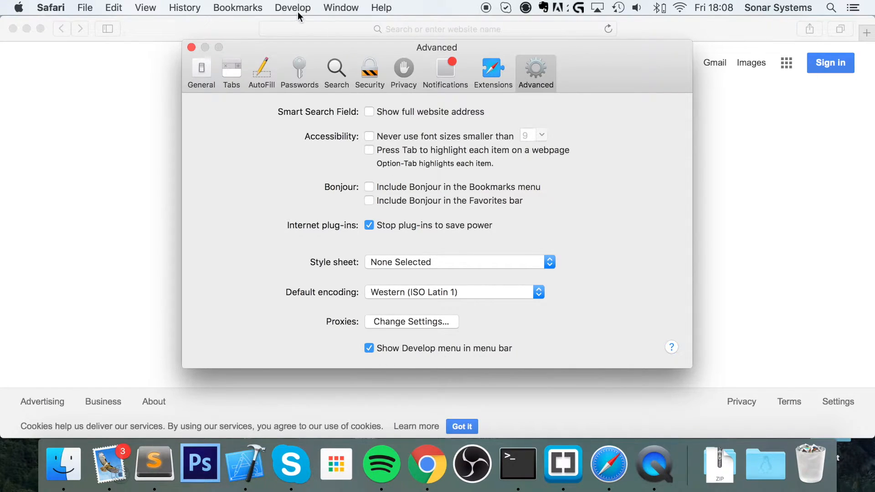
left_click(191, 48)
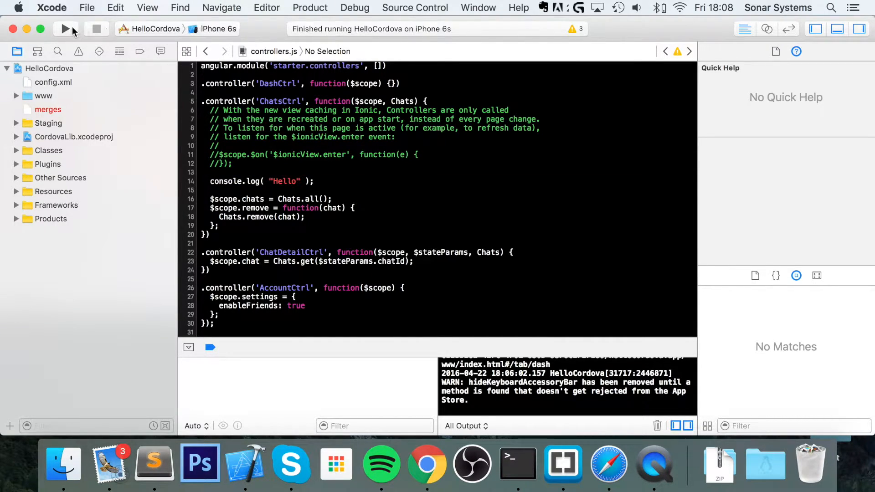
- Run HelloCordova in the iPhone 6s simulator with the console.log("Hello") in ChatsCtrl
left_click(65, 28)
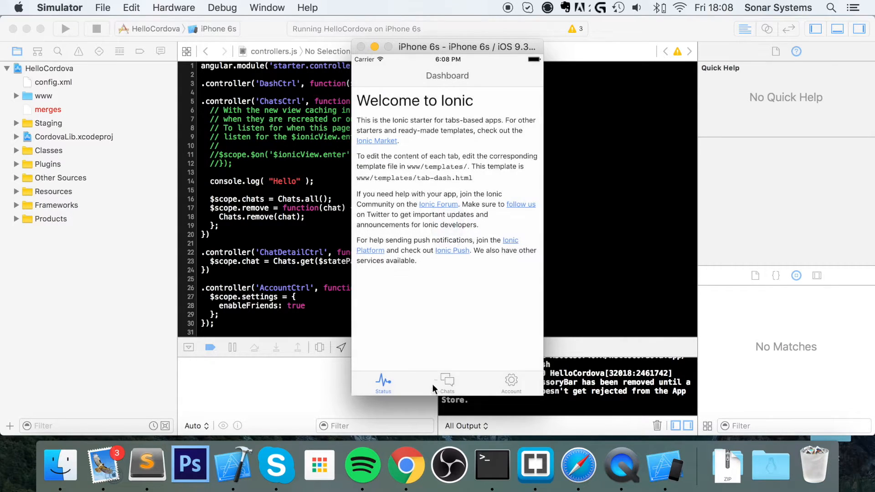
mouse_move(440, 262)
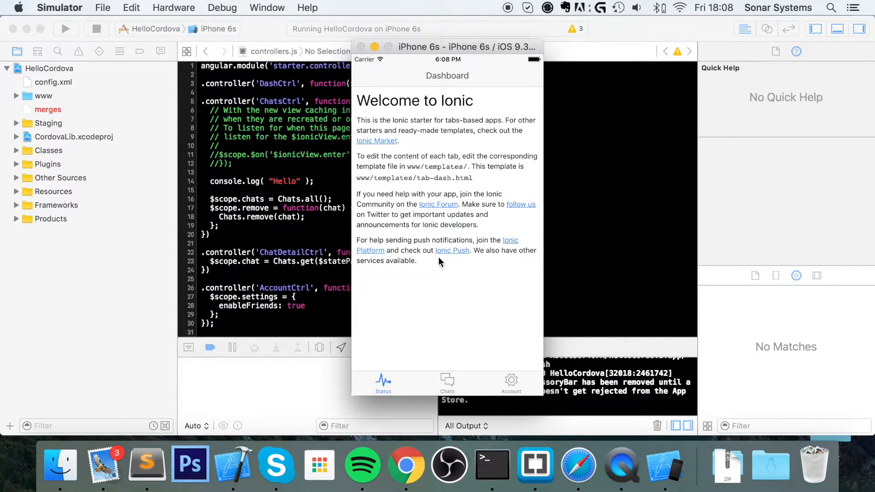
mouse_move(247, 137)
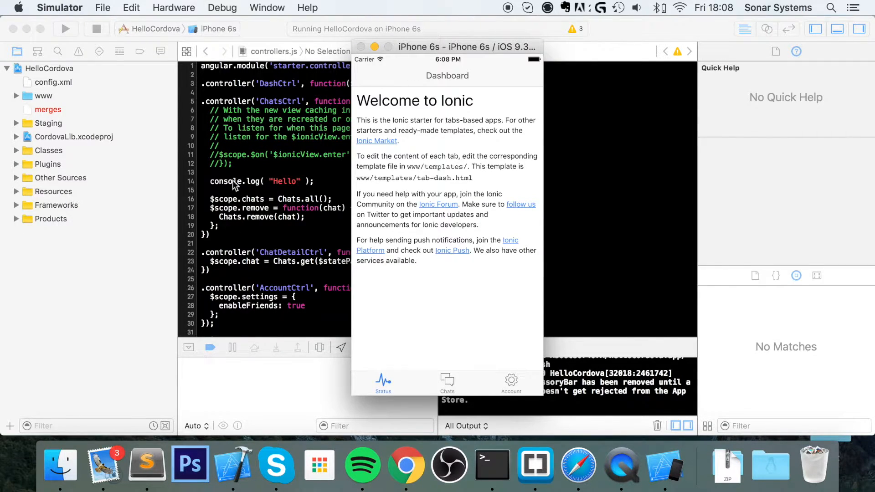
- Show Safari's Develop menu listing the iPhone, iMac and Simulator entries
left_click(578, 466)
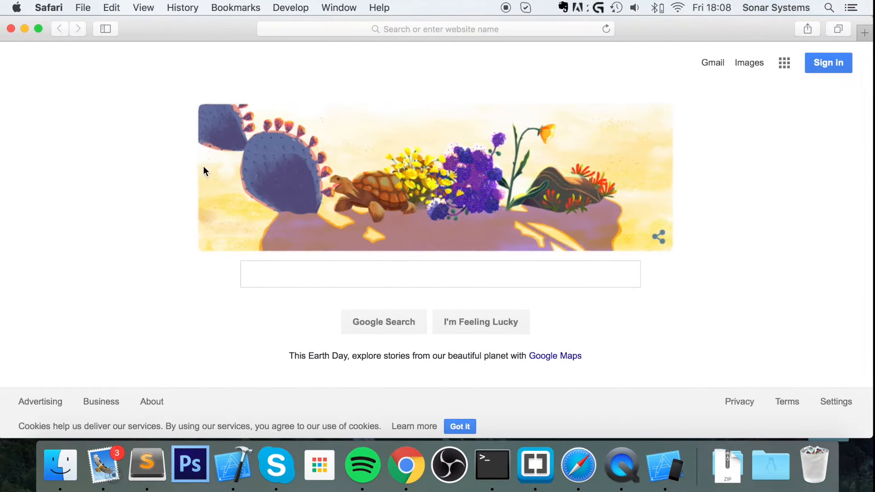
left_click(290, 7)
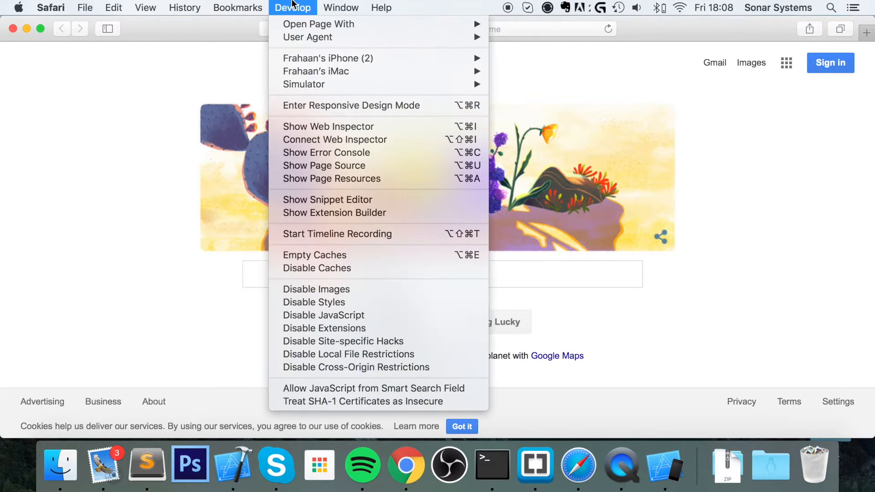
mouse_move(312, 59)
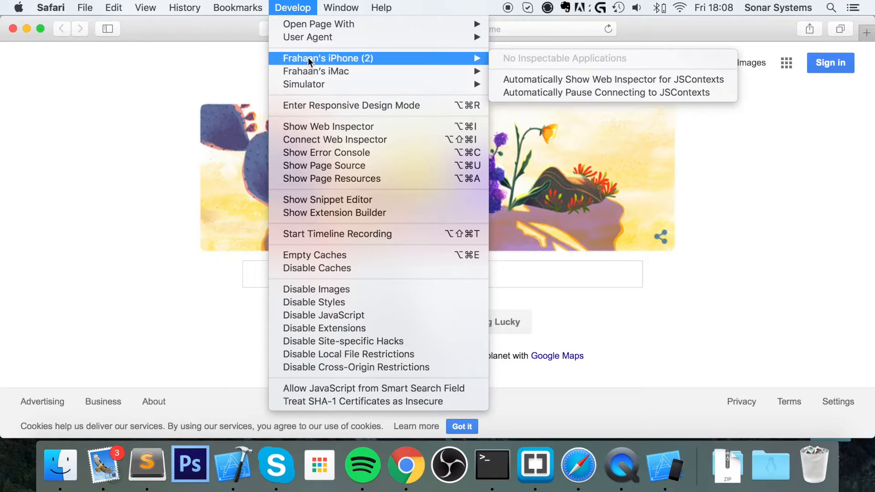
mouse_move(304, 73)
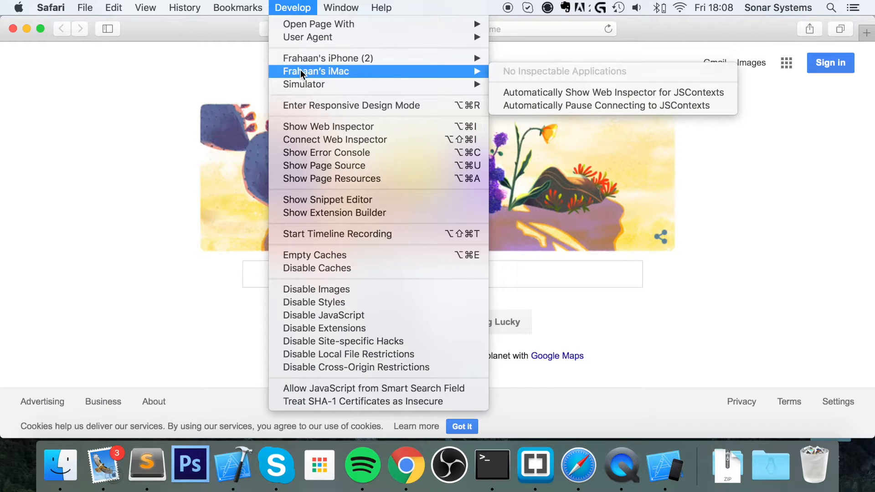
mouse_move(310, 68)
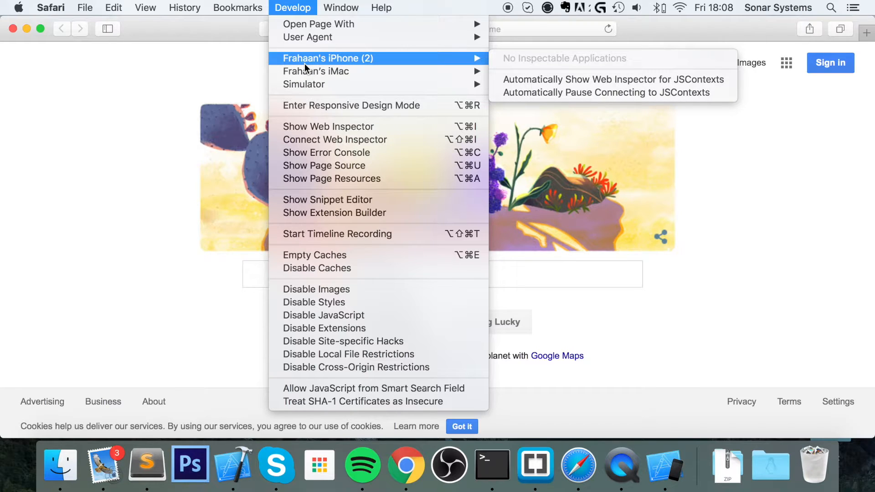
mouse_move(324, 86)
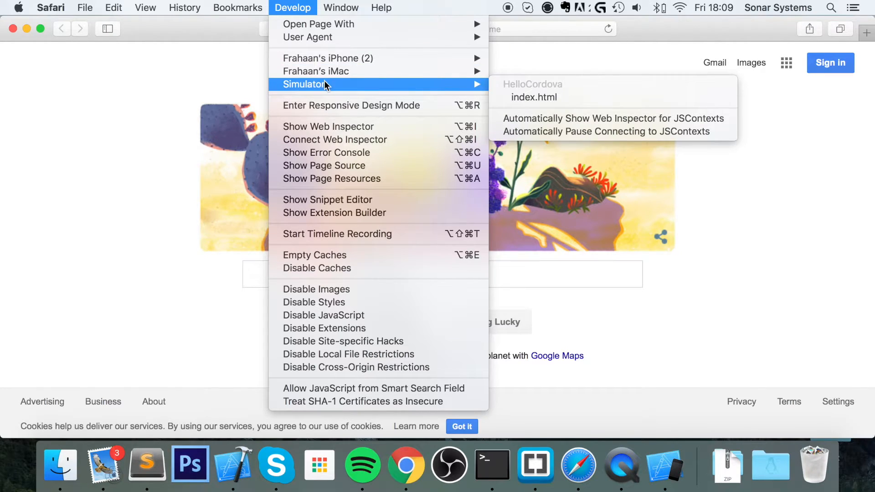
mouse_move(459, 86)
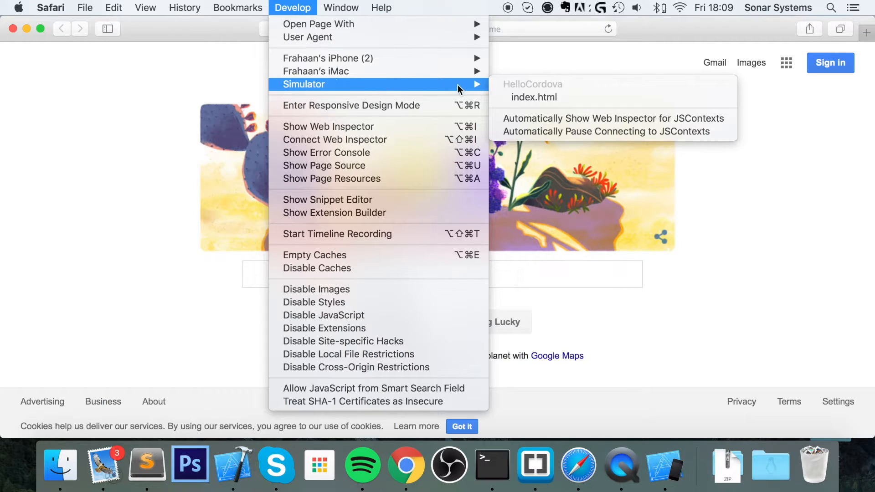
mouse_move(533, 99)
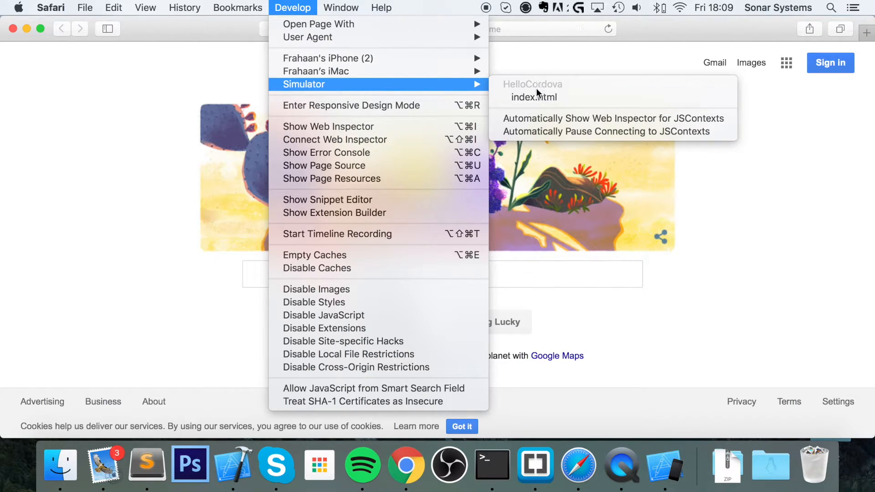
- Attach the Web Inspector to the simulator's HelloCordova index.html, showing its Console
left_click(534, 96)
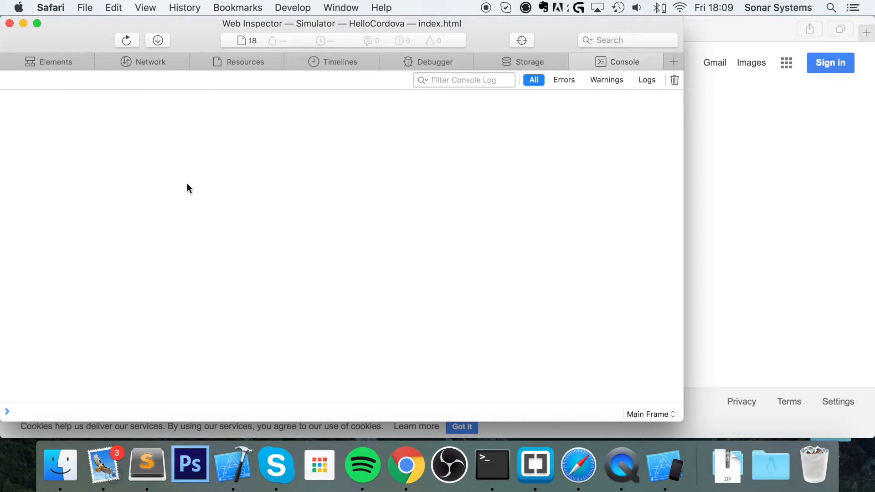
left_click(54, 62)
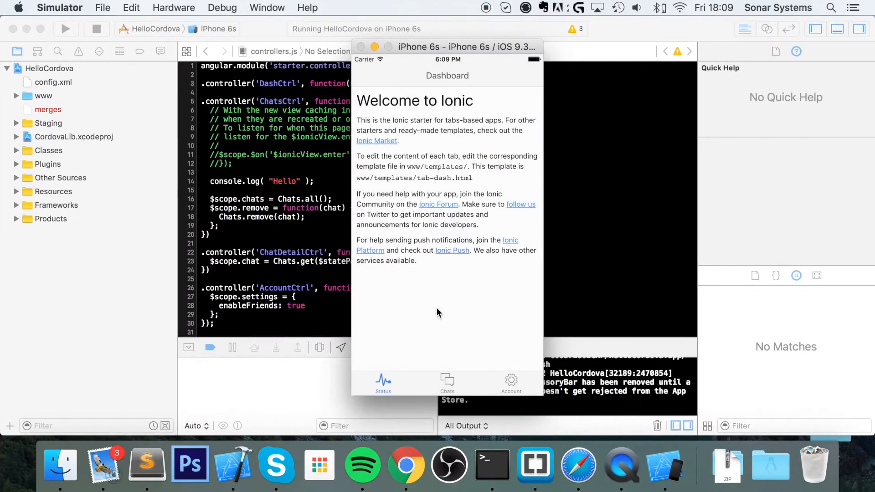
mouse_move(442, 381)
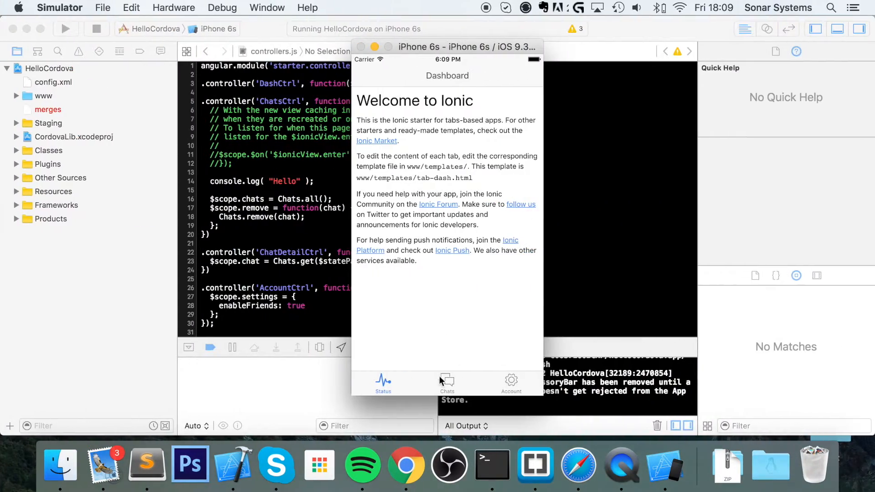
- Switch to the Chats tab in the app so 'Hello' is logged in Xcode's output
left_click(446, 382)
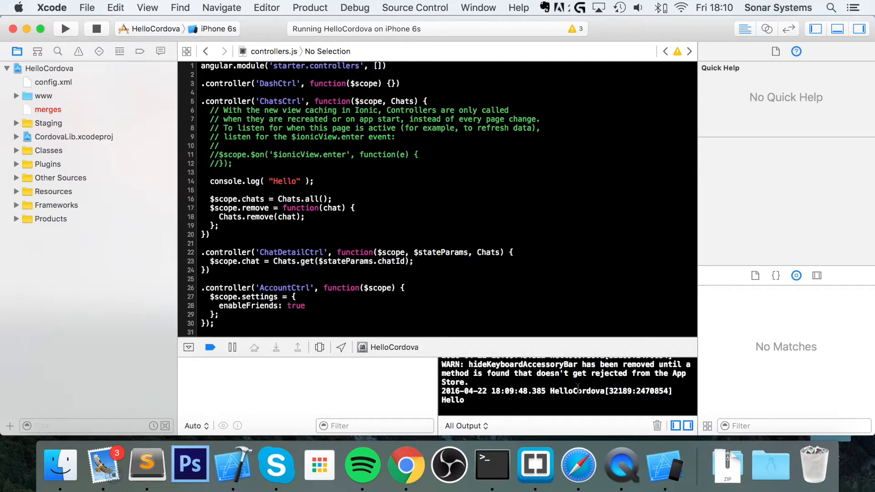
- Reattach the Web Inspector to the simulator's HelloCordova index.html via Develop > Simulator
left_click(579, 464)
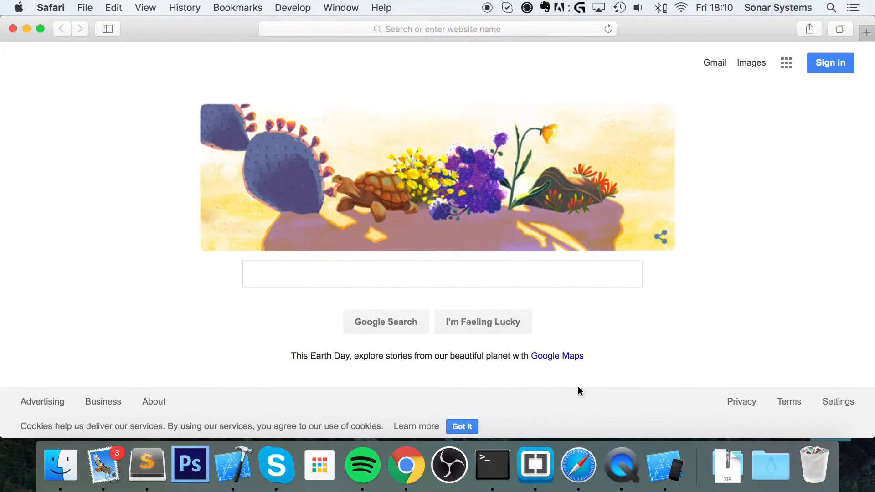
mouse_move(299, 12)
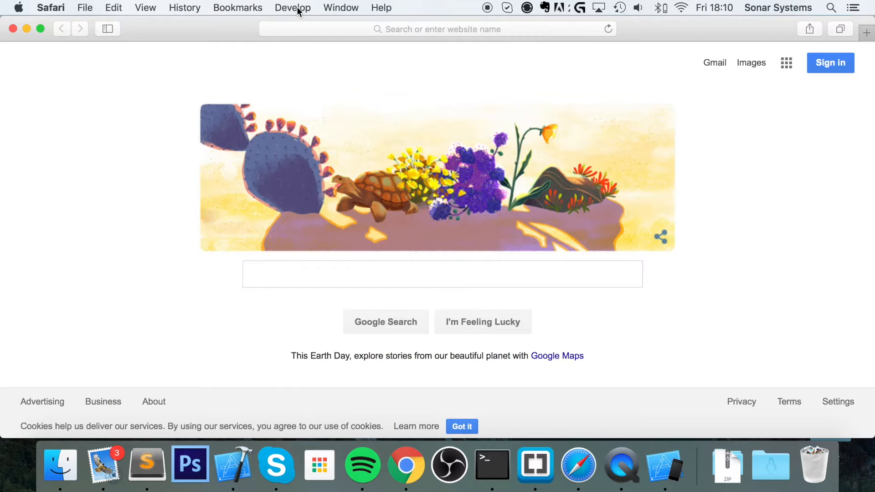
left_click(291, 7)
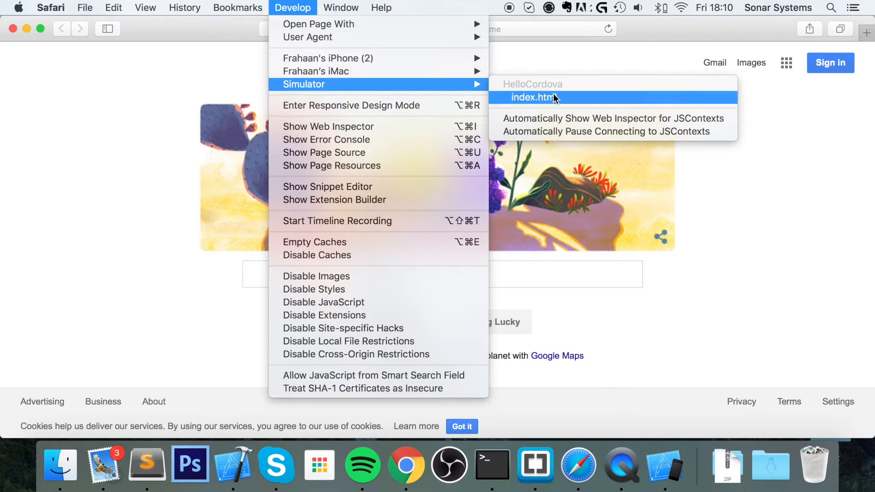
left_click(529, 96)
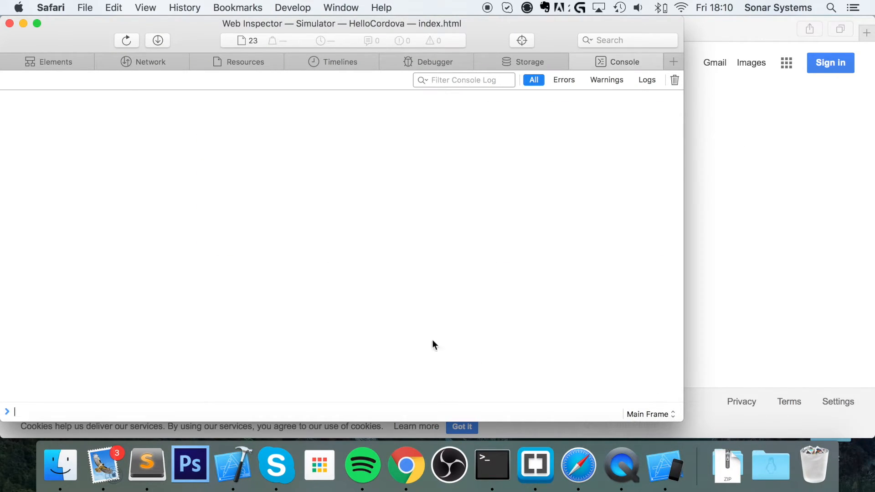
mouse_move(364, 337)
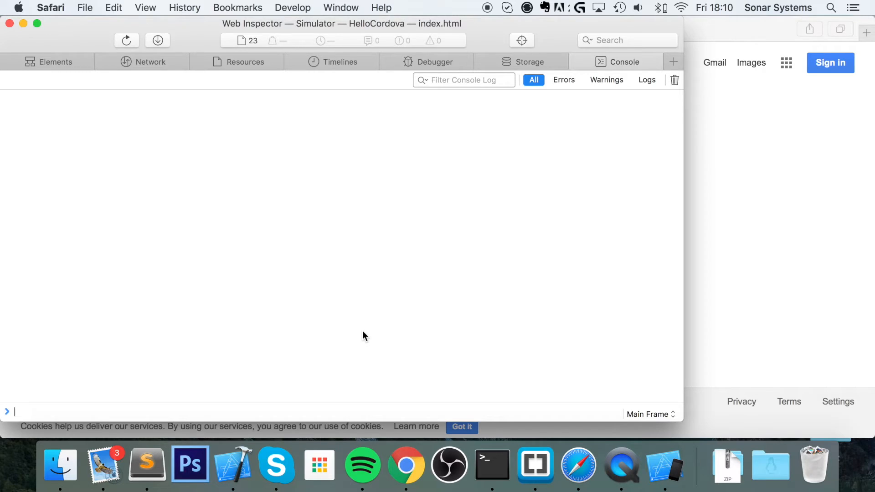